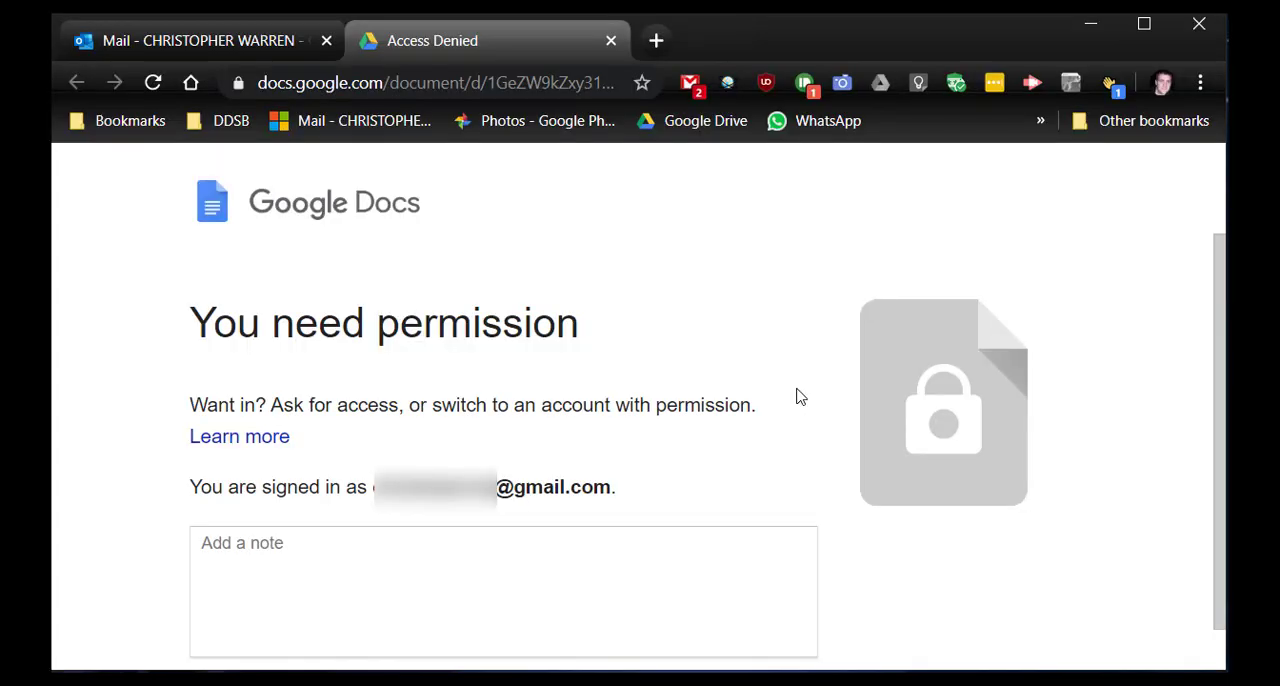
mouse_move(732, 384)
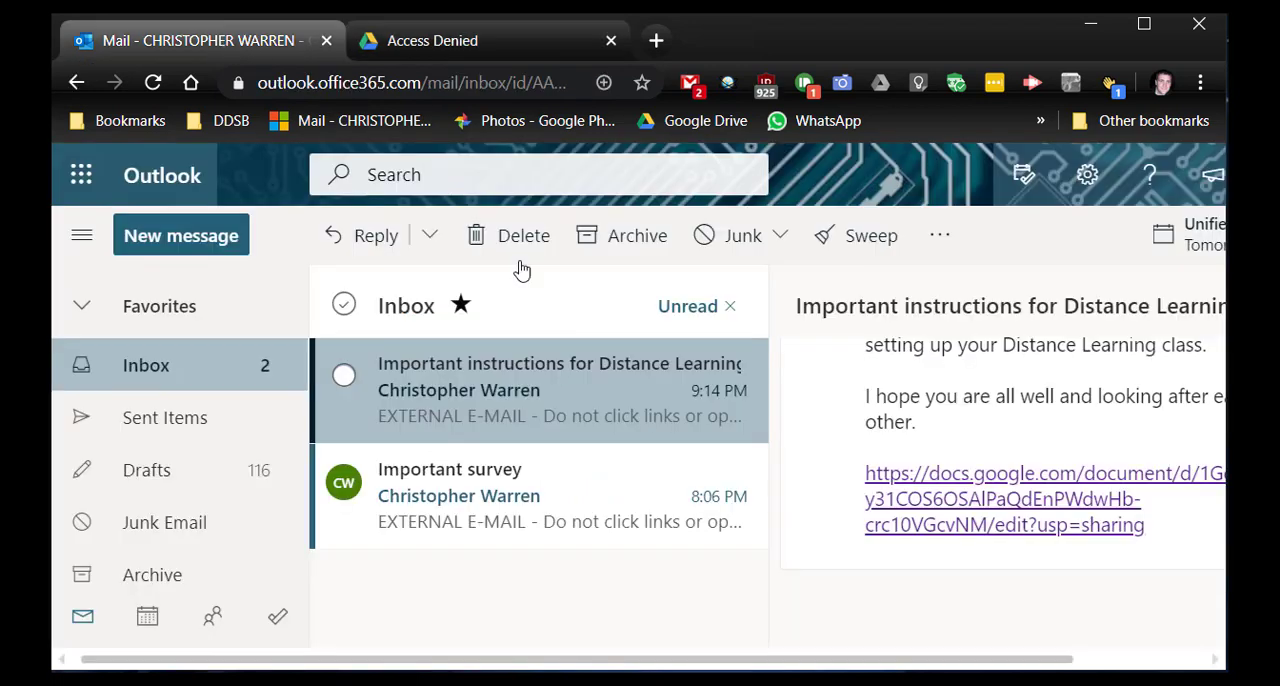
mouse_move(928, 402)
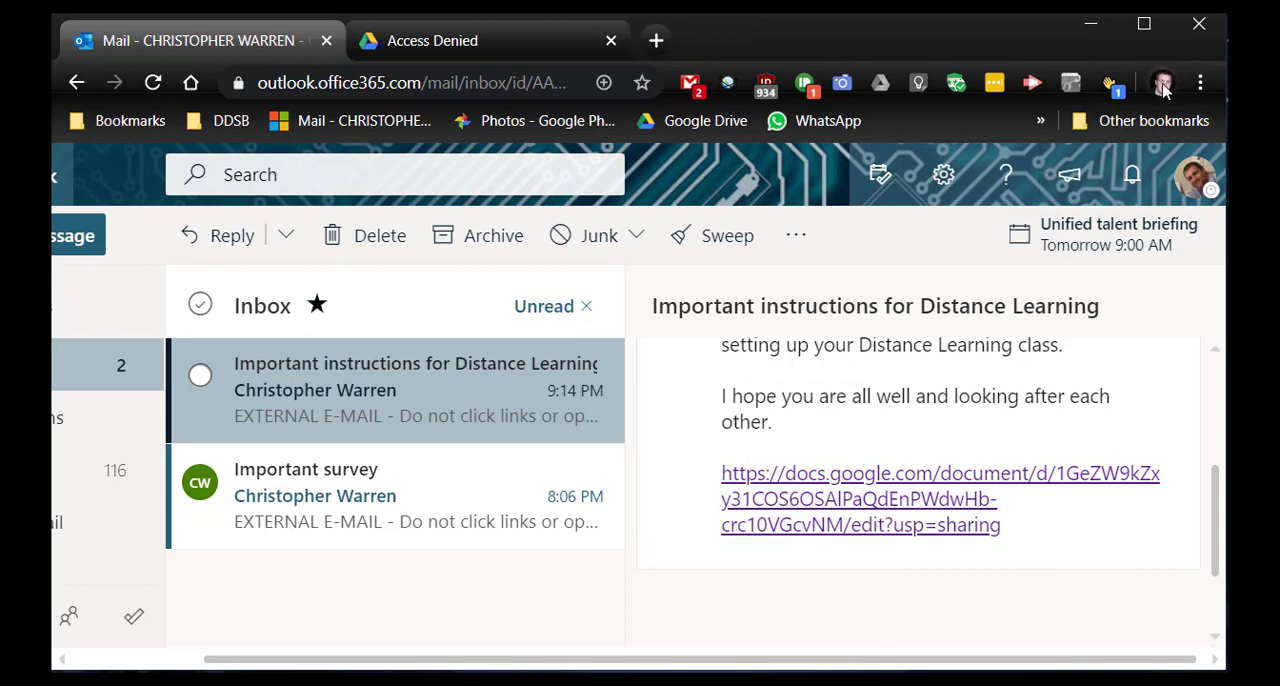
Follow the docs.google.com link from the Distance Learning email, reaching a permission-required page.
left_click(1162, 84)
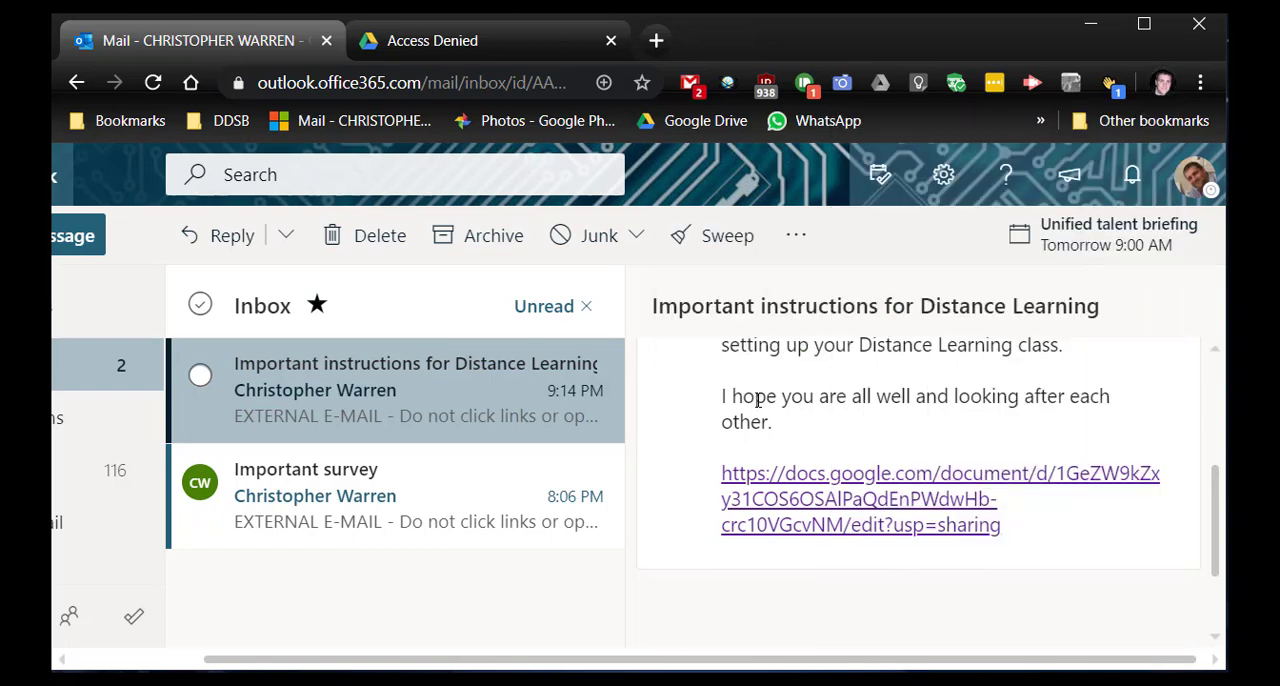
mouse_move(900, 500)
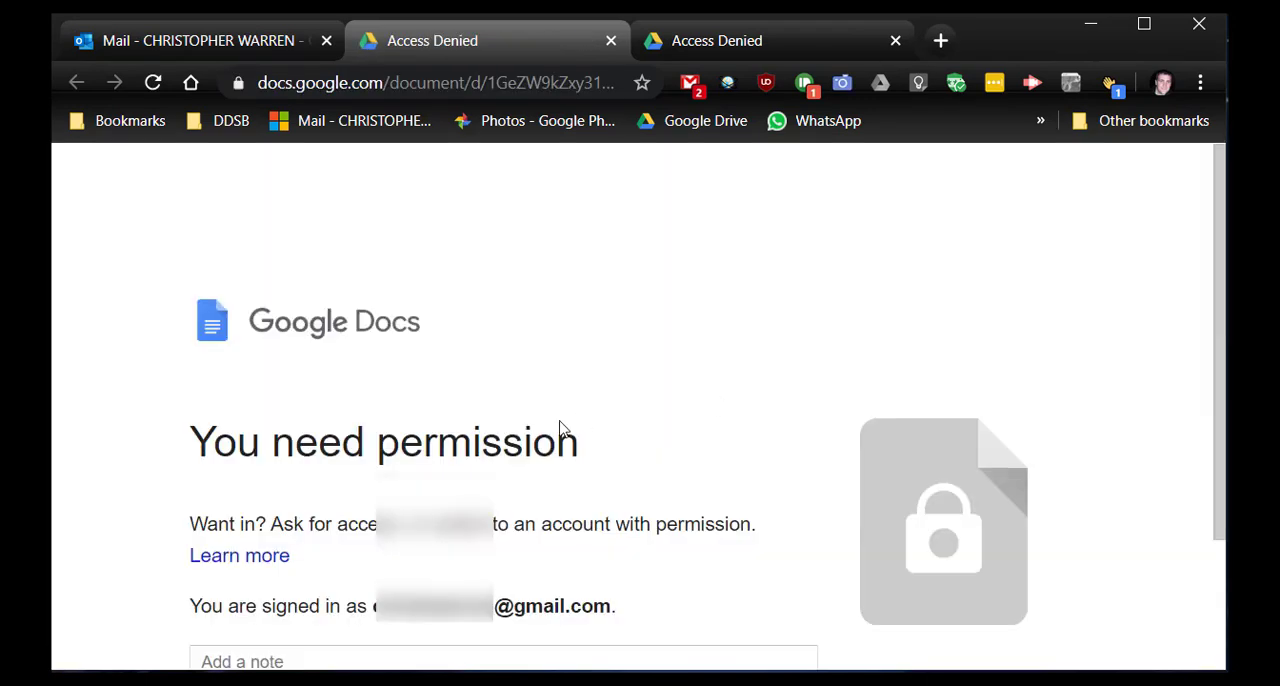
Review the Access Denied page showing the Gmail account, then return to the Outlook mail.
scroll("down", 3)
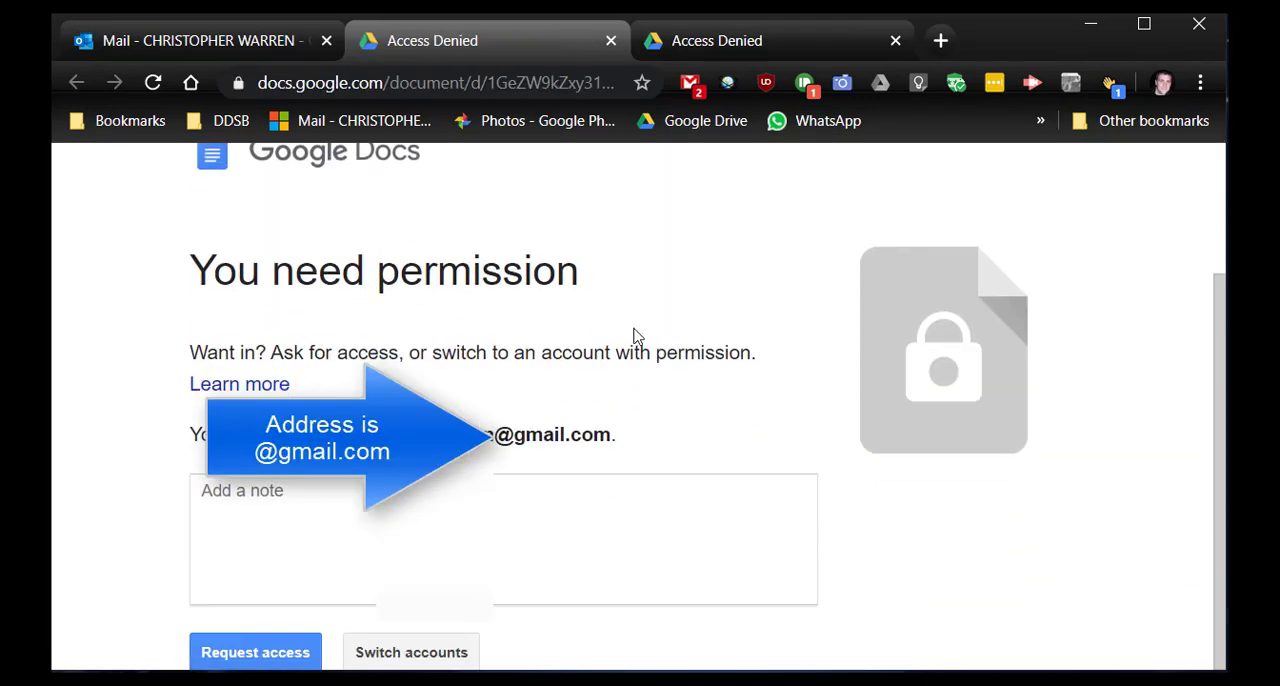
mouse_move(716, 350)
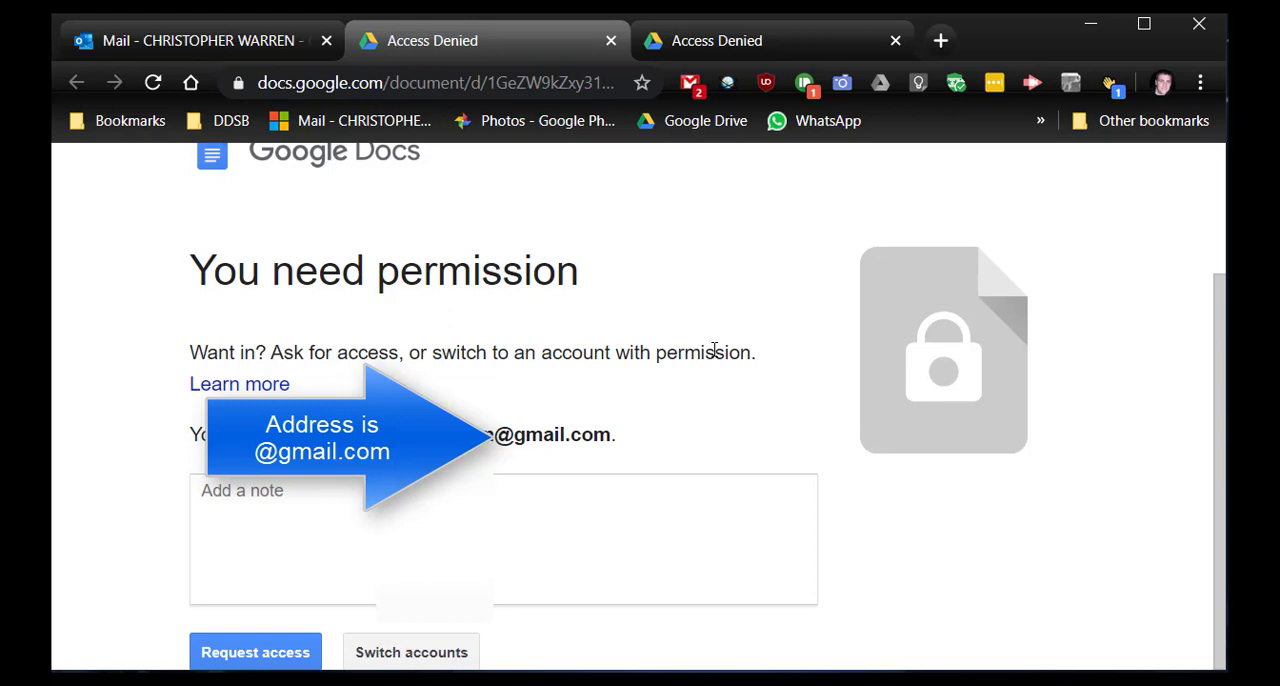
mouse_move(304, 348)
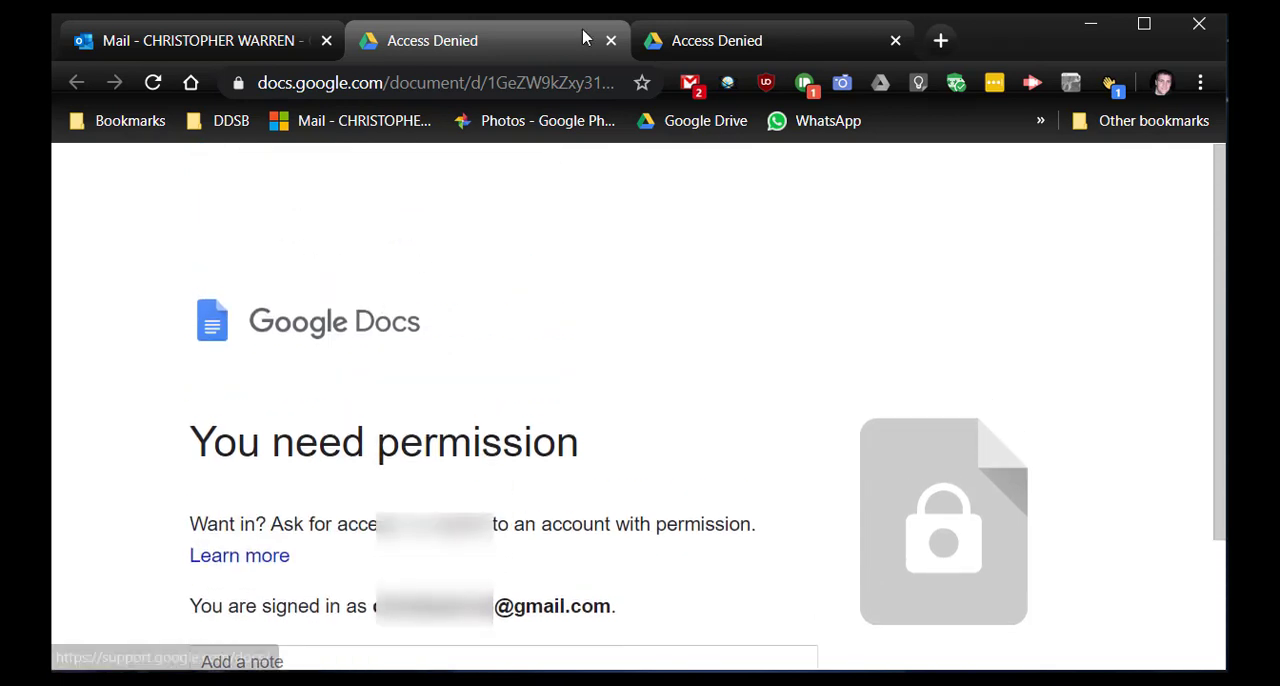
mouse_move(196, 40)
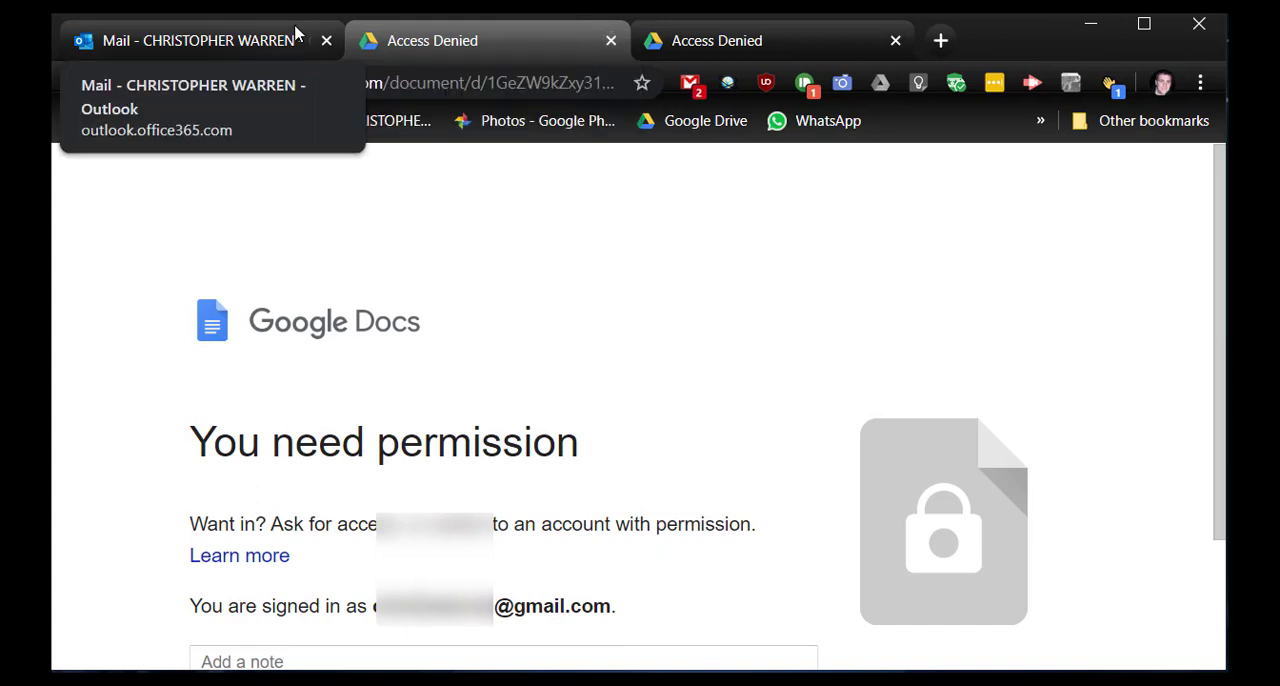
left_click(190, 40)
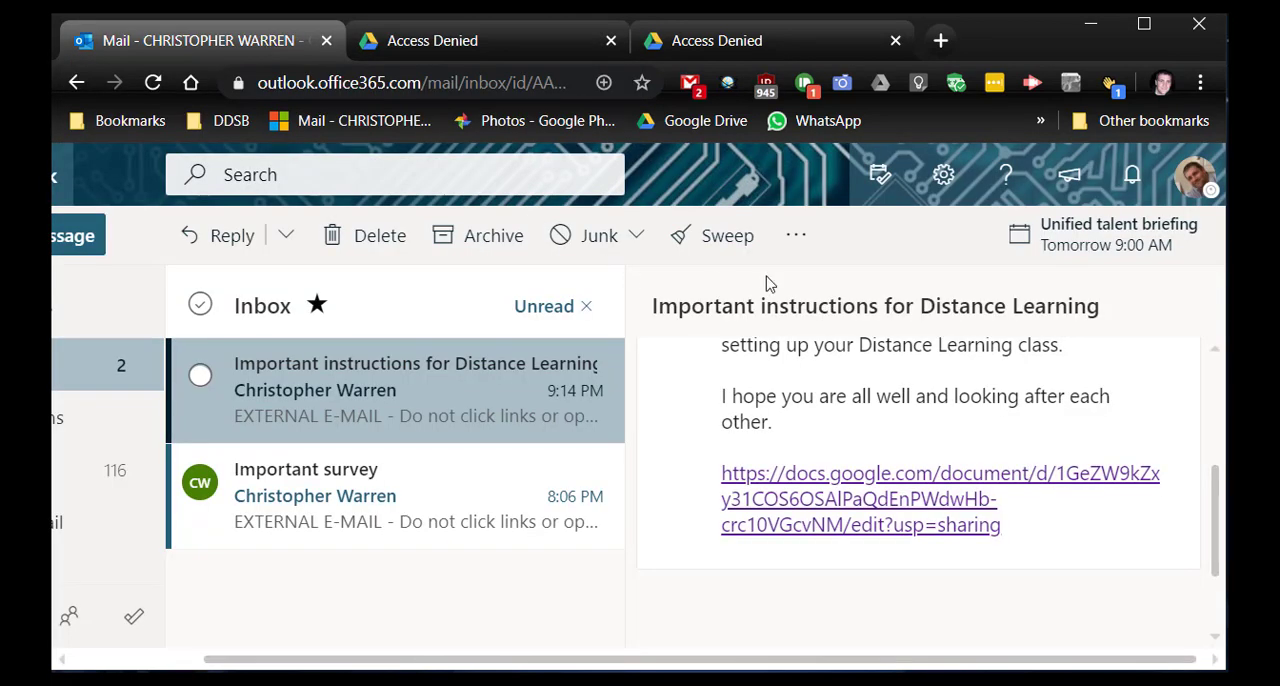
mouse_move(862, 332)
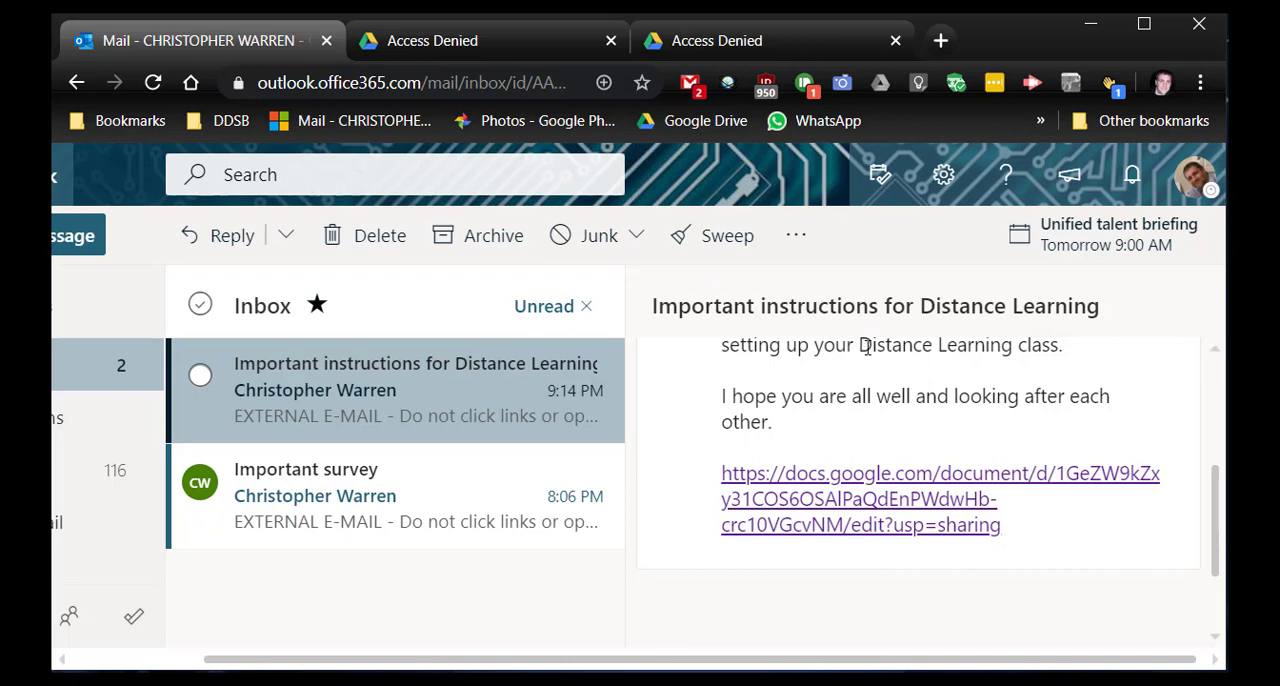
mouse_move(868, 402)
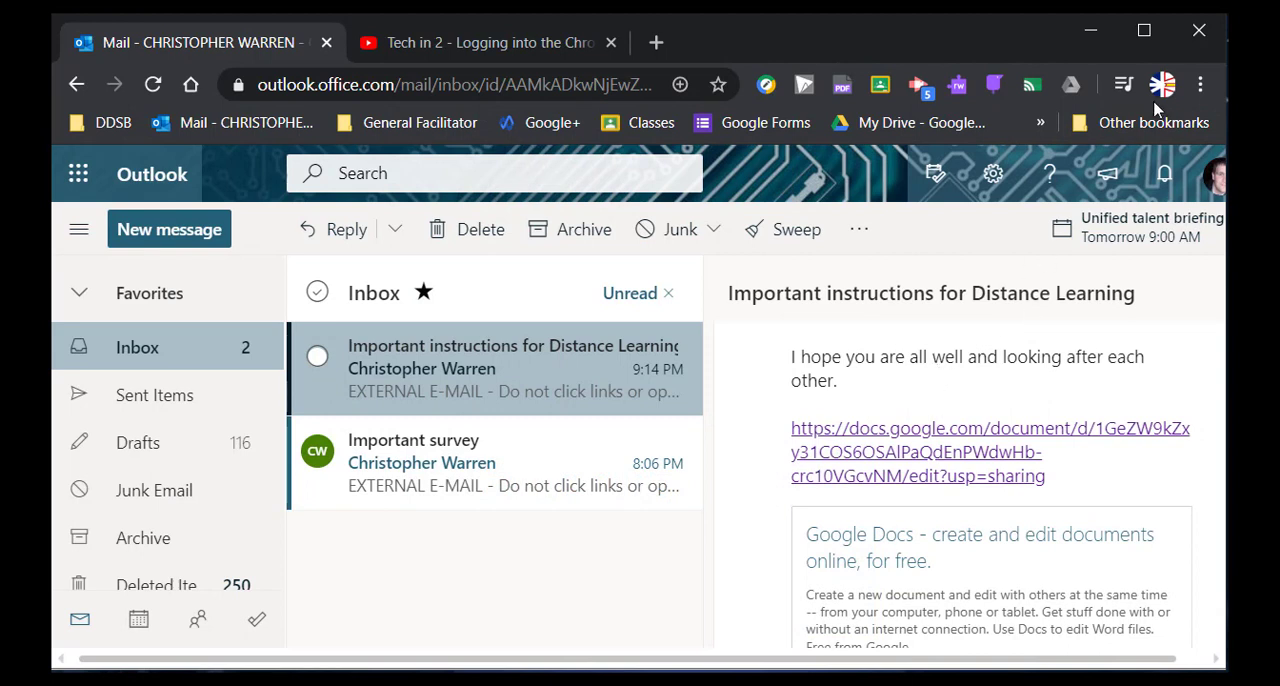
left_click(1160, 84)
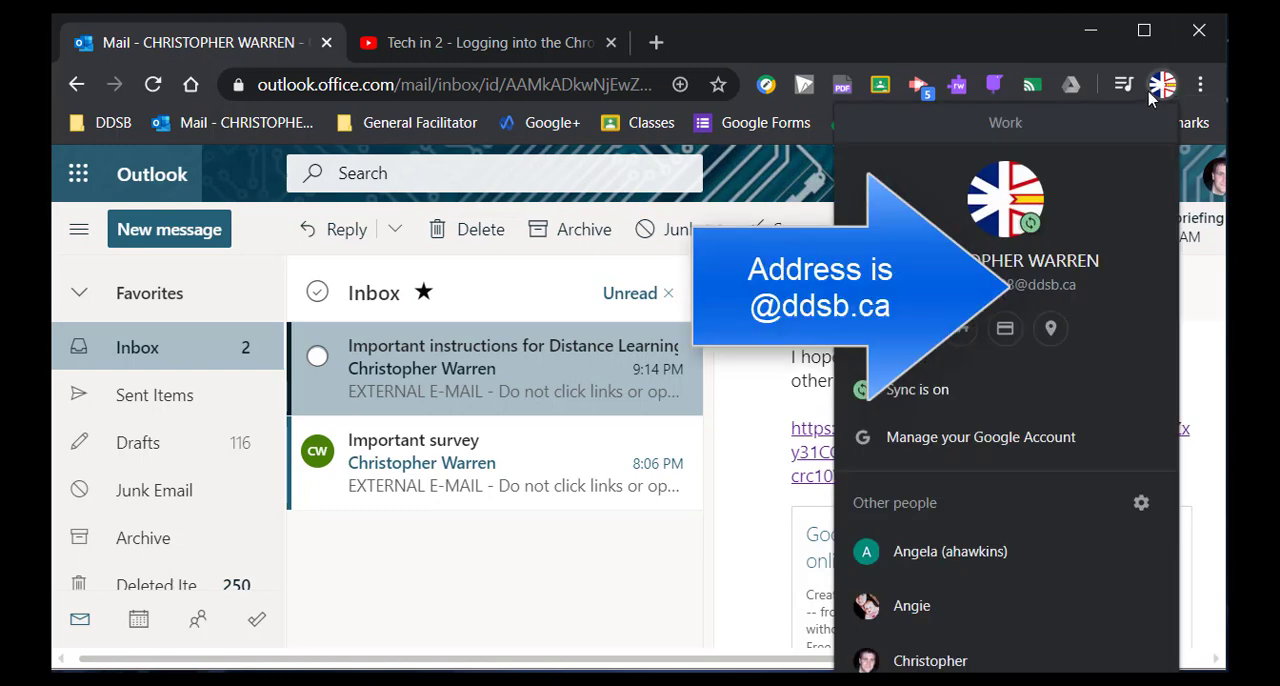
mouse_move(1020, 308)
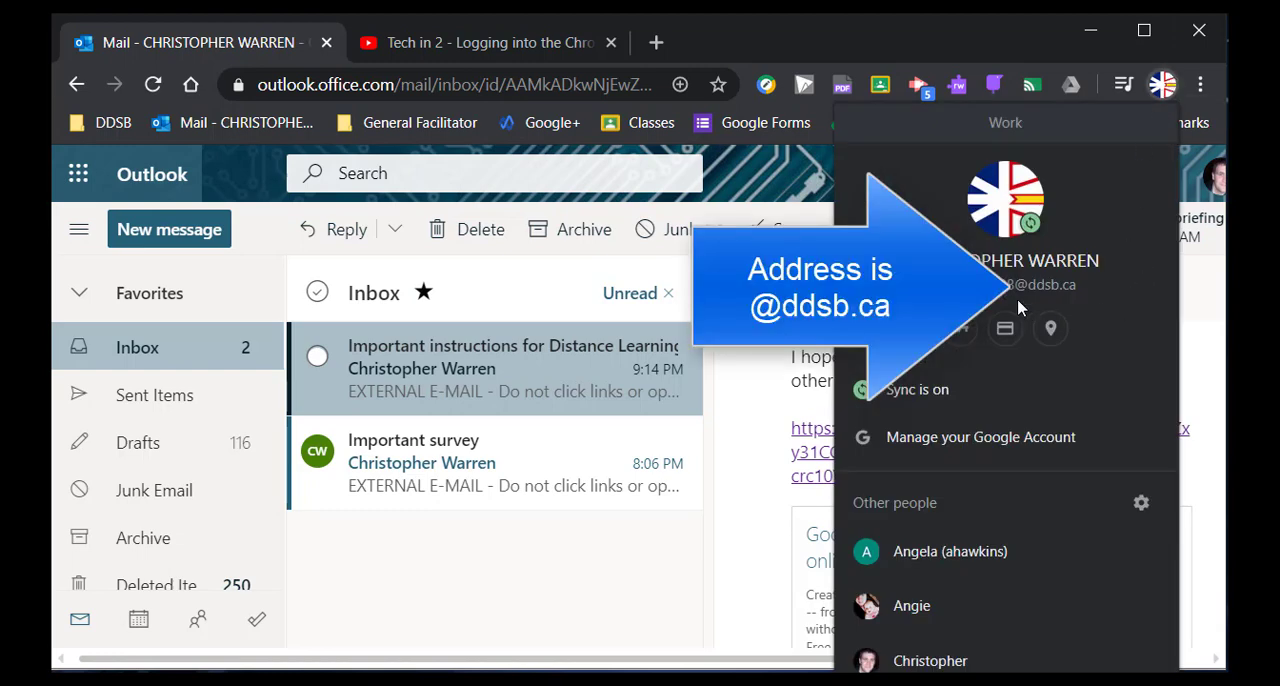
mouse_move(1048, 316)
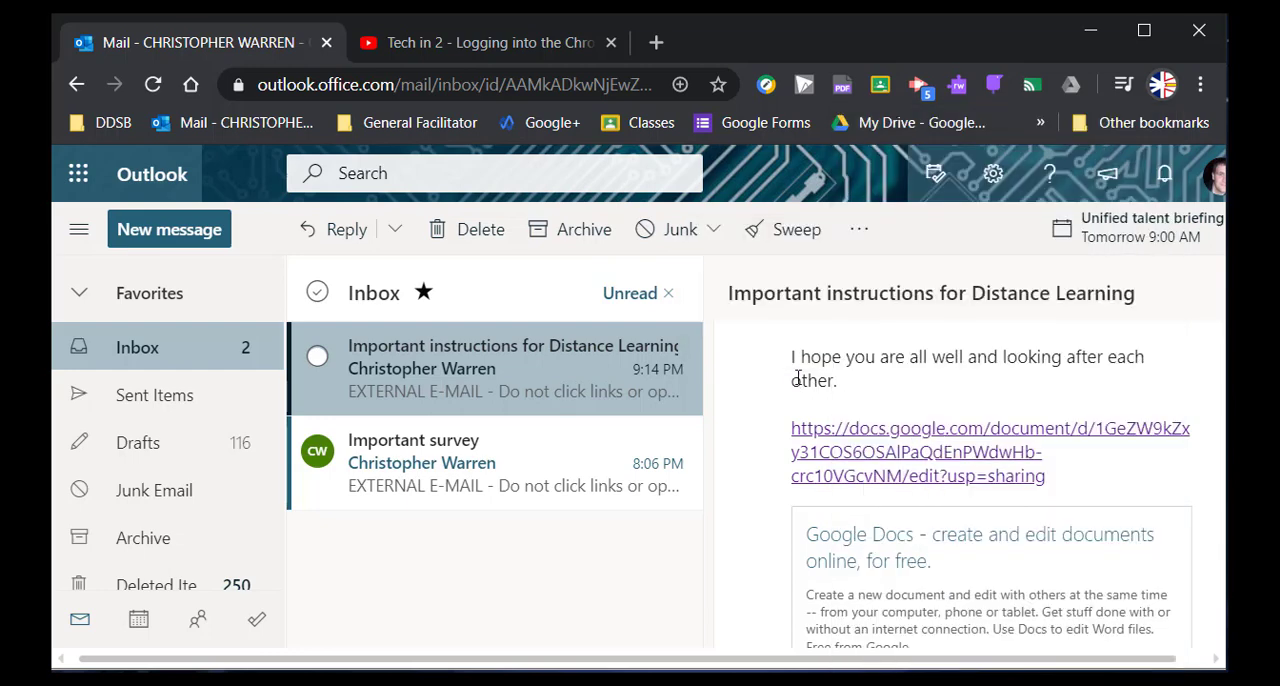
mouse_move(862, 442)
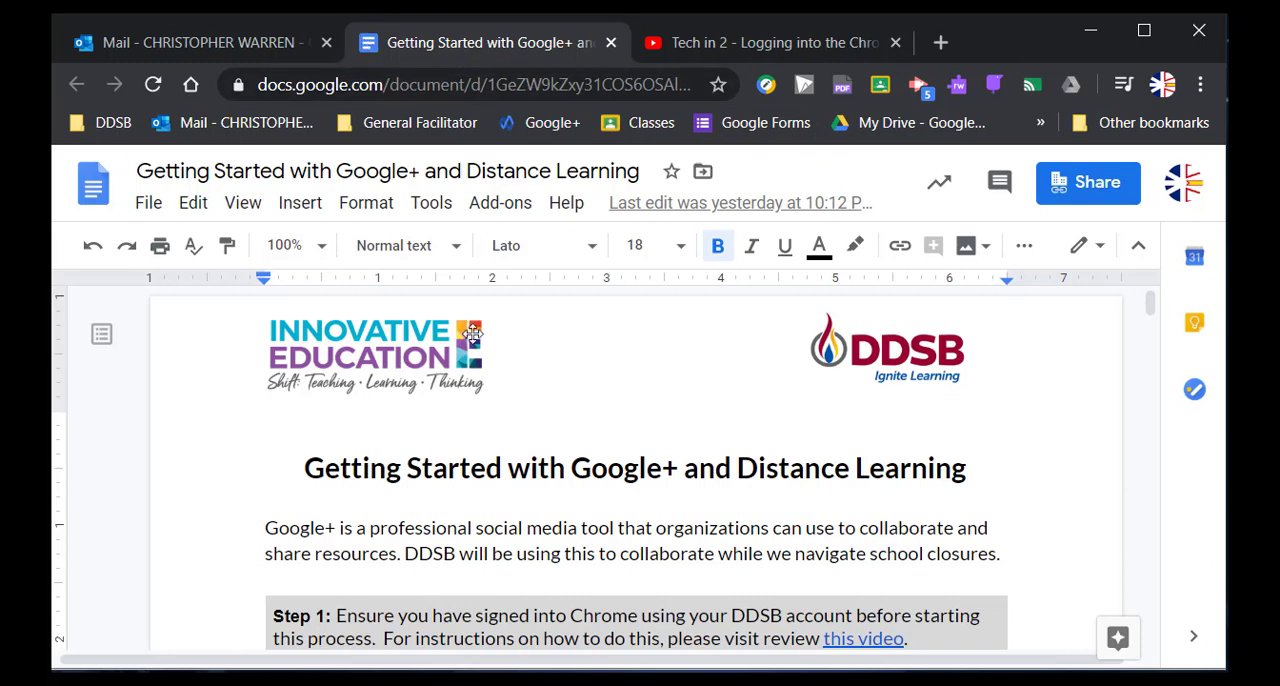
mouse_move(716, 328)
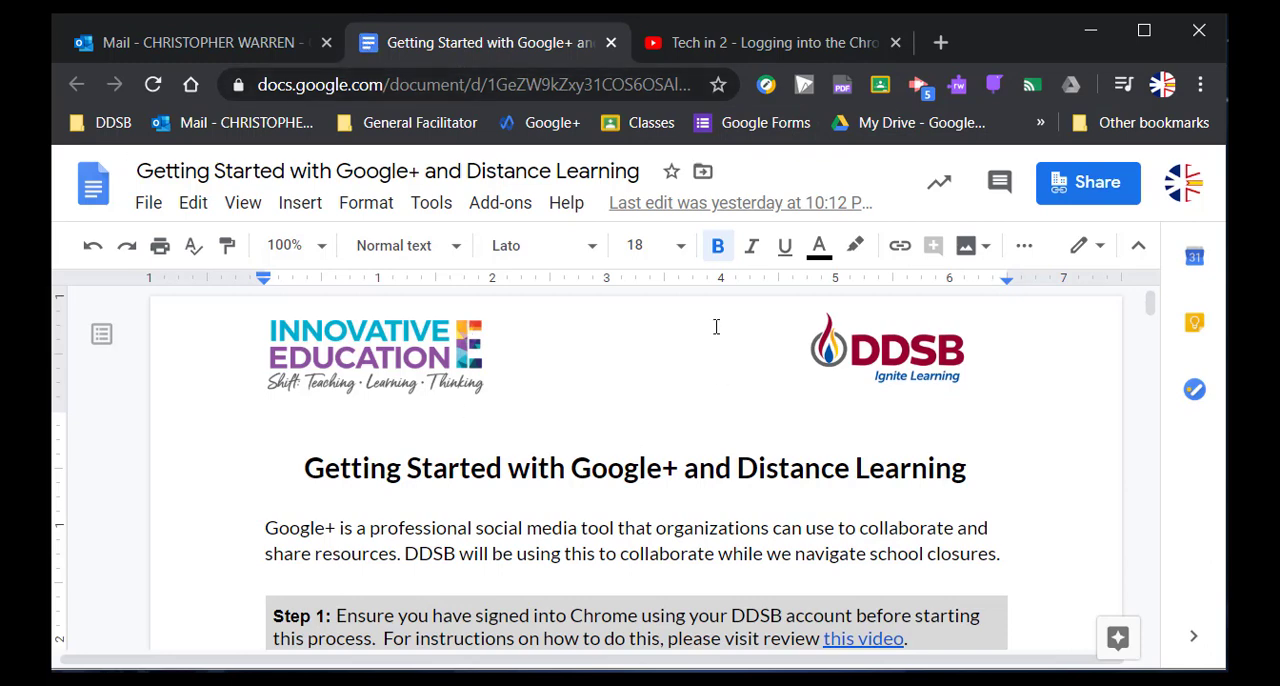
Load the shared link under the DDSB profile so the Getting Started document displays.
left_click(1164, 84)
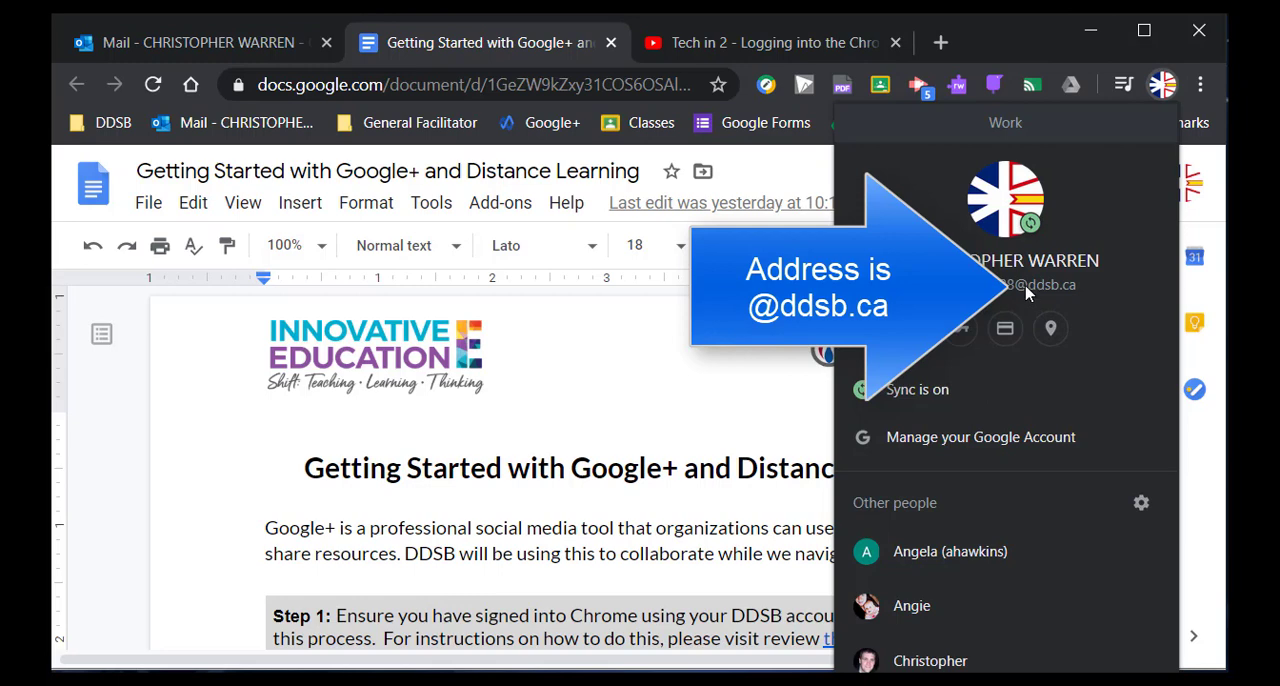
mouse_move(1080, 284)
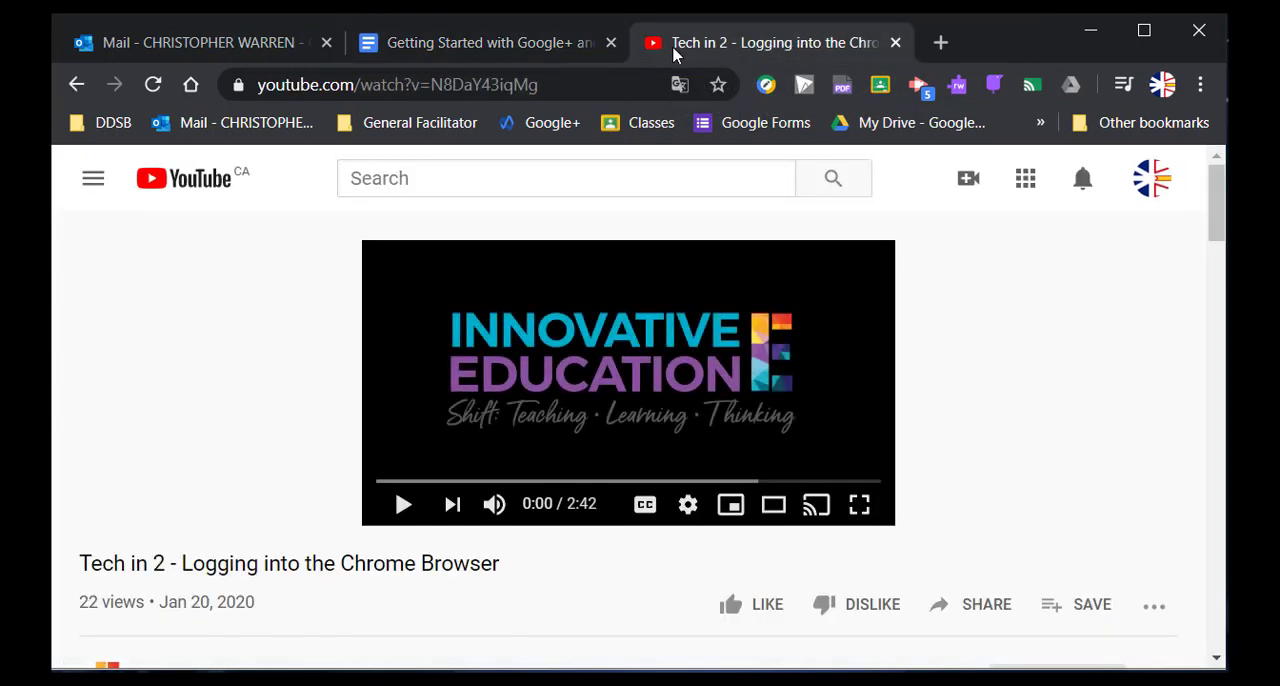
mouse_move(210, 488)
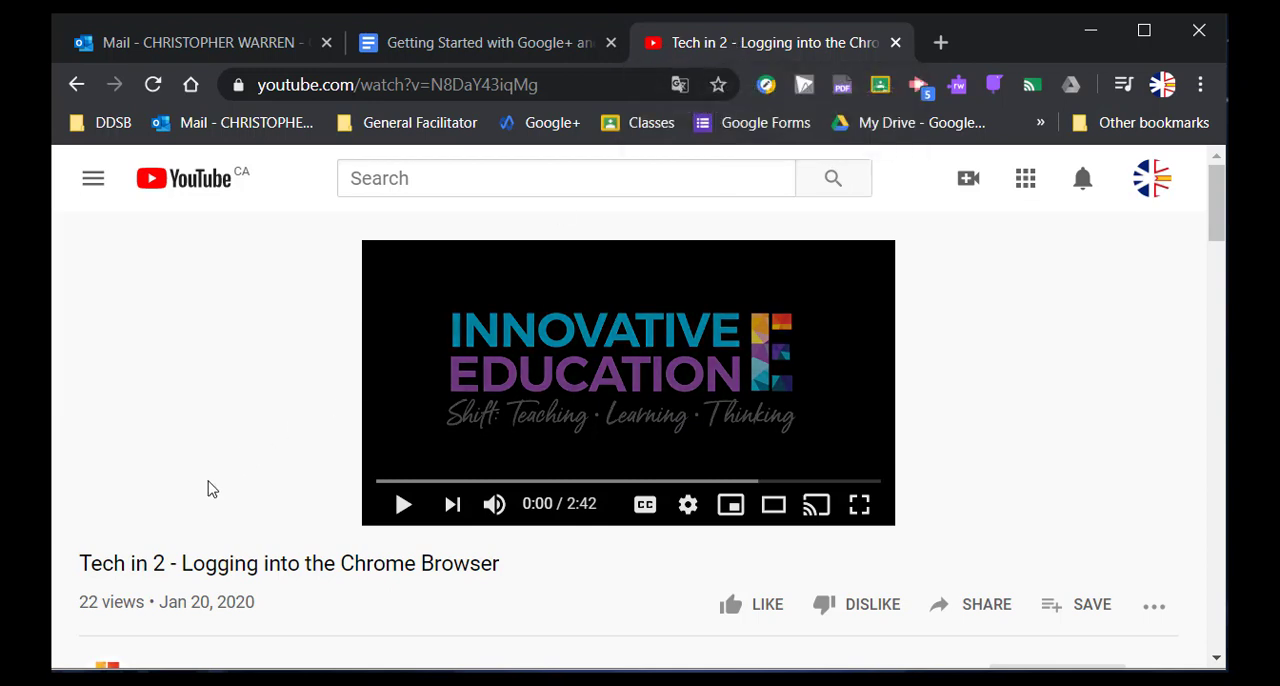